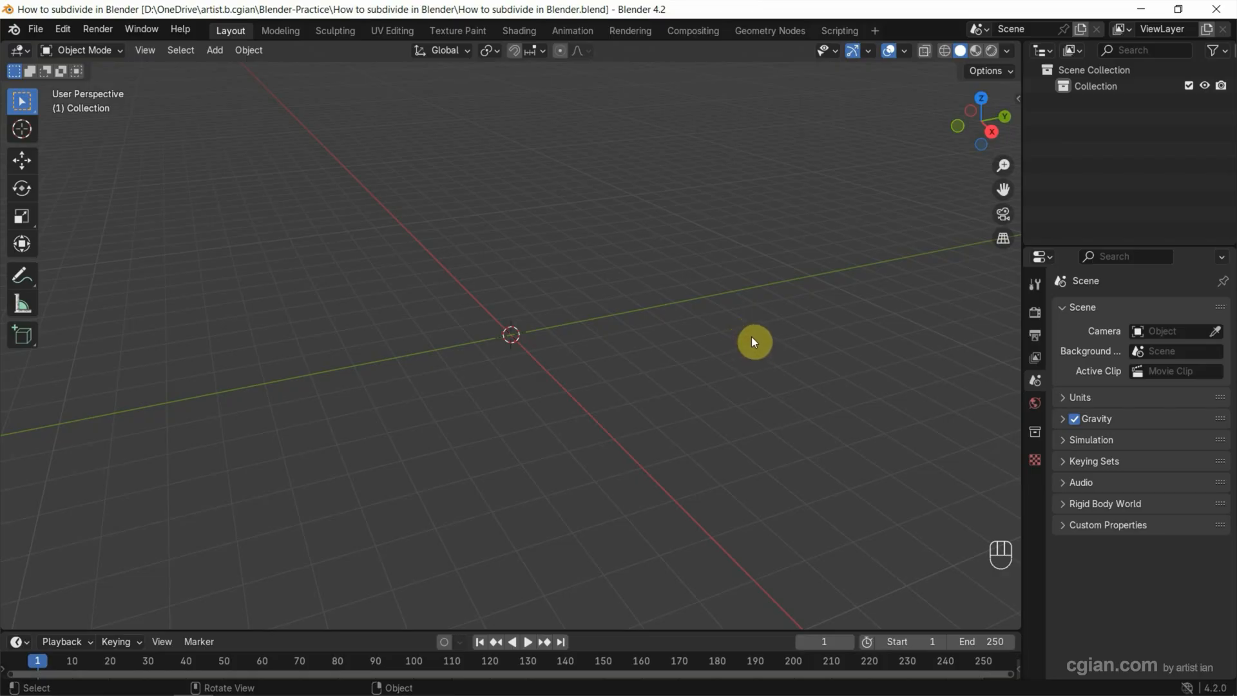
# Step: Insert a default cube mesh at the world origin from the Add > Mesh menu
pyautogui.click(213, 49)
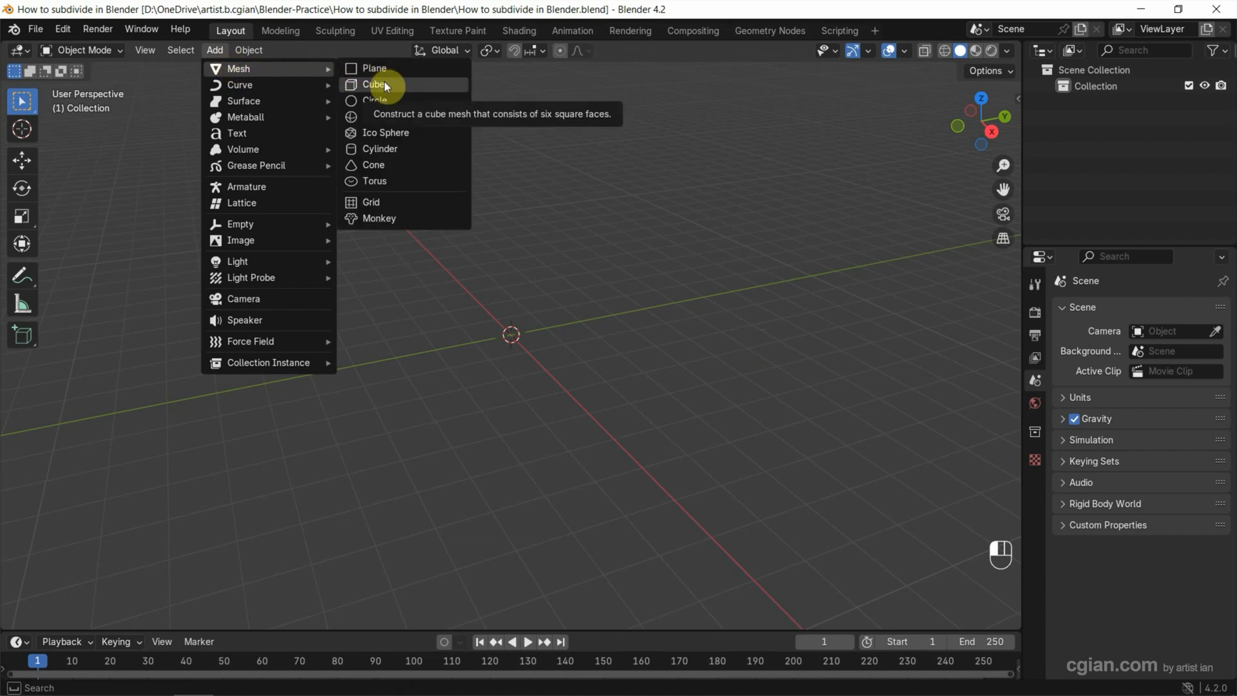
pyautogui.click(377, 84)
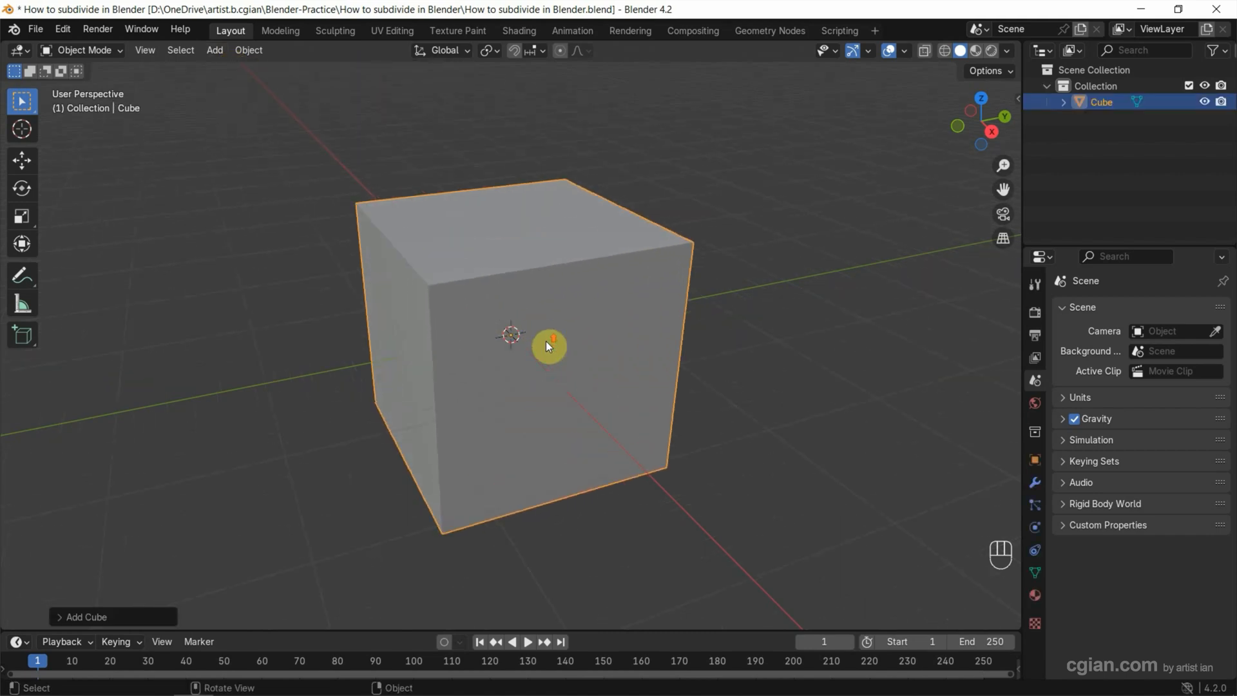
pyautogui.moveTo(724, 318)
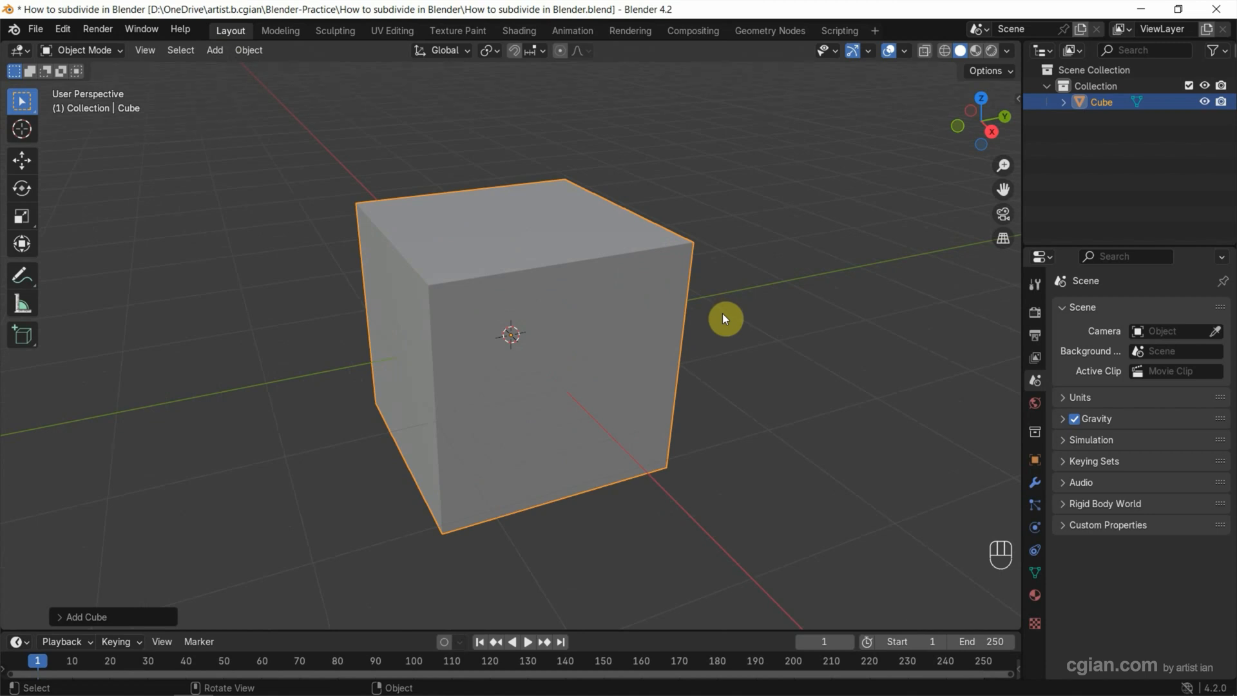
pyautogui.moveTo(588, 320)
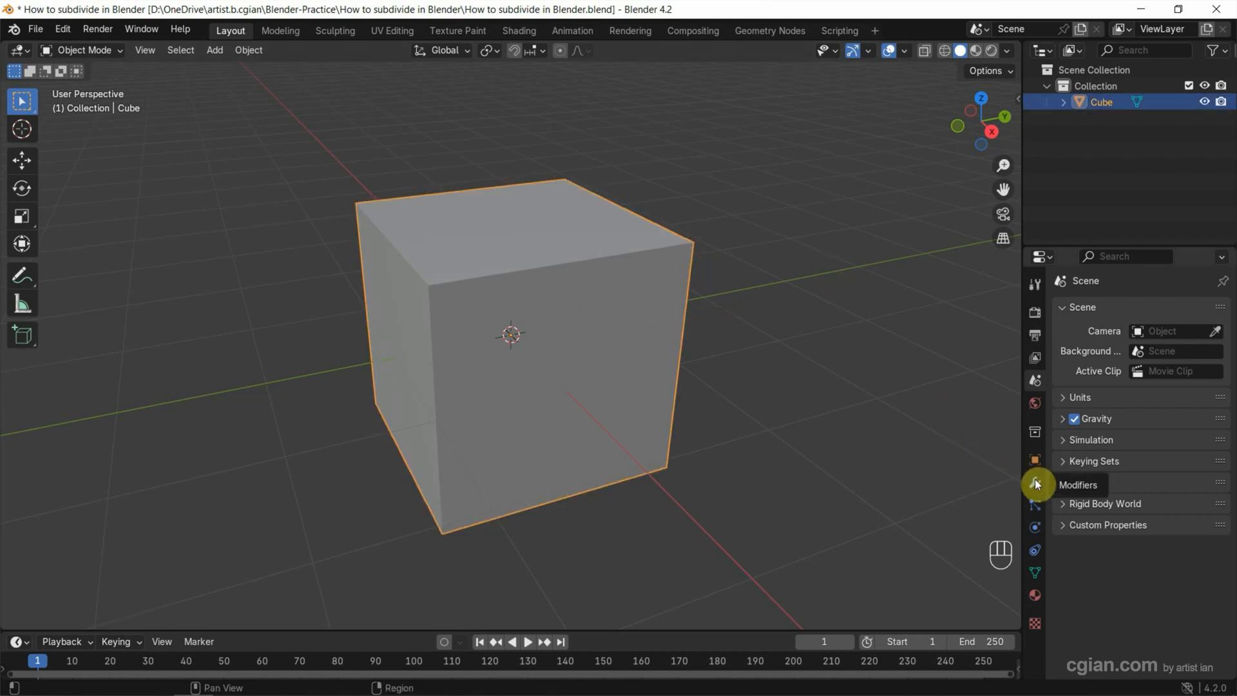
# Step: Add a Subdivision Surface modifier to the cube from the Modifier Properties
pyautogui.click(1034, 482)
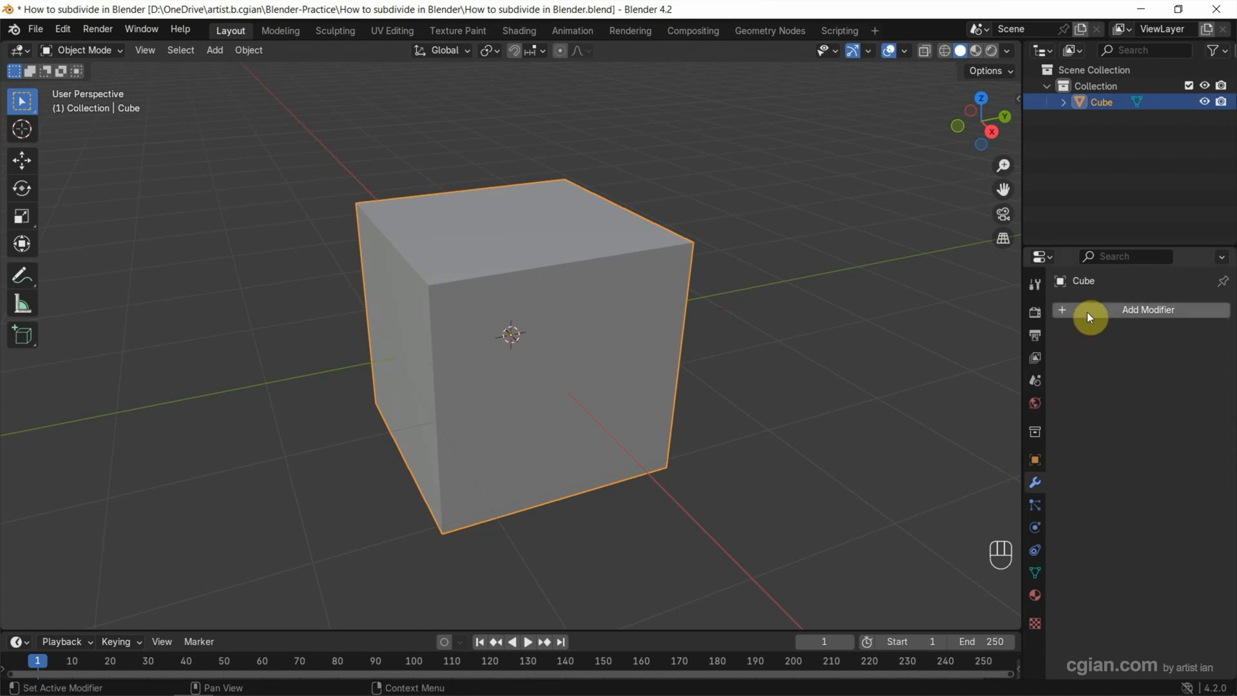
pyautogui.click(1148, 309)
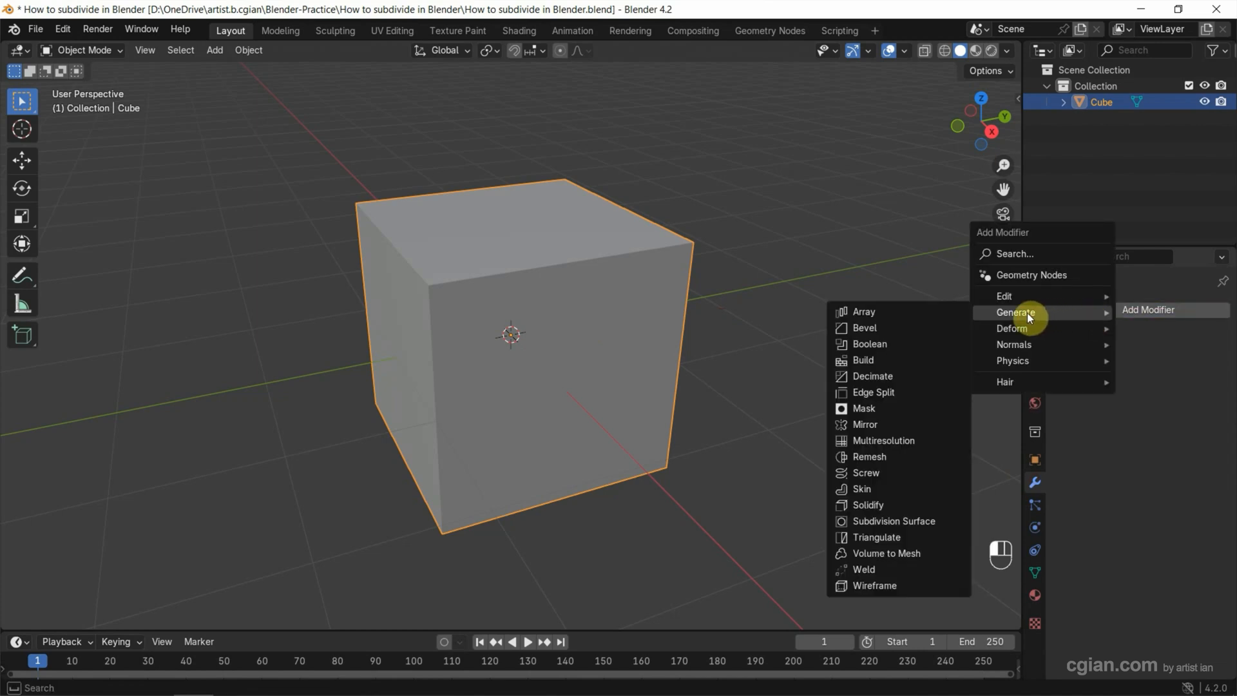
pyautogui.moveTo(893, 520)
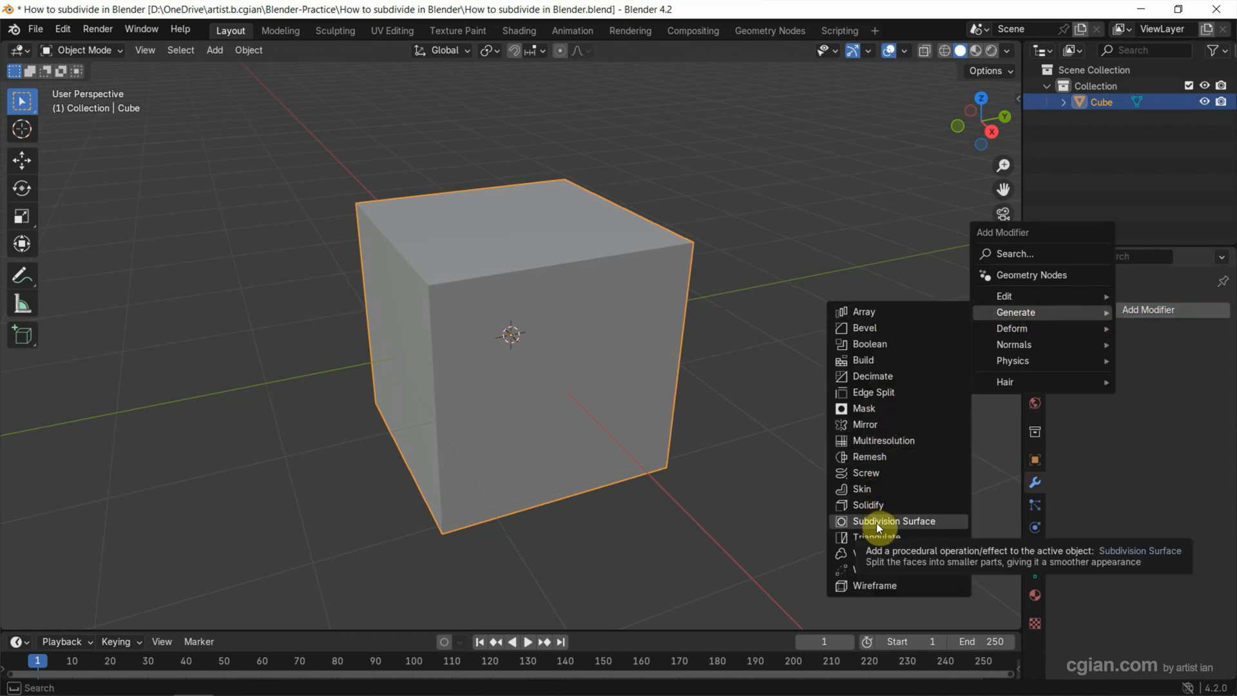
pyautogui.click(893, 520)
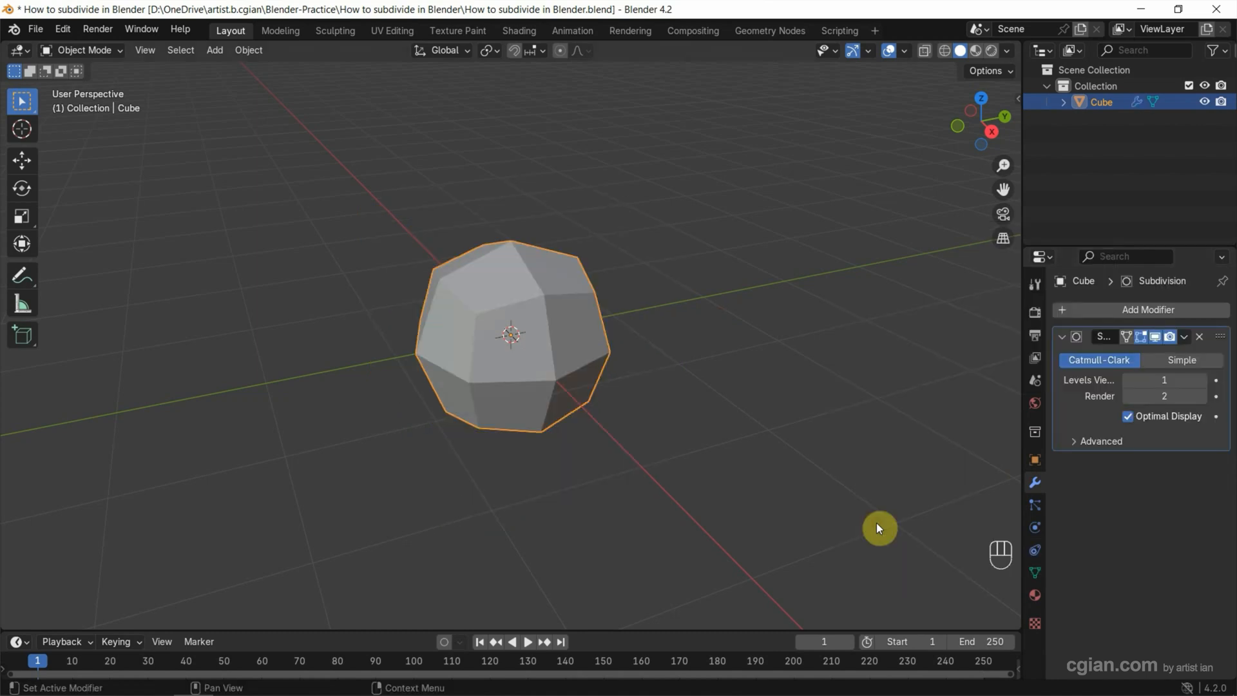
pyautogui.moveTo(734, 326)
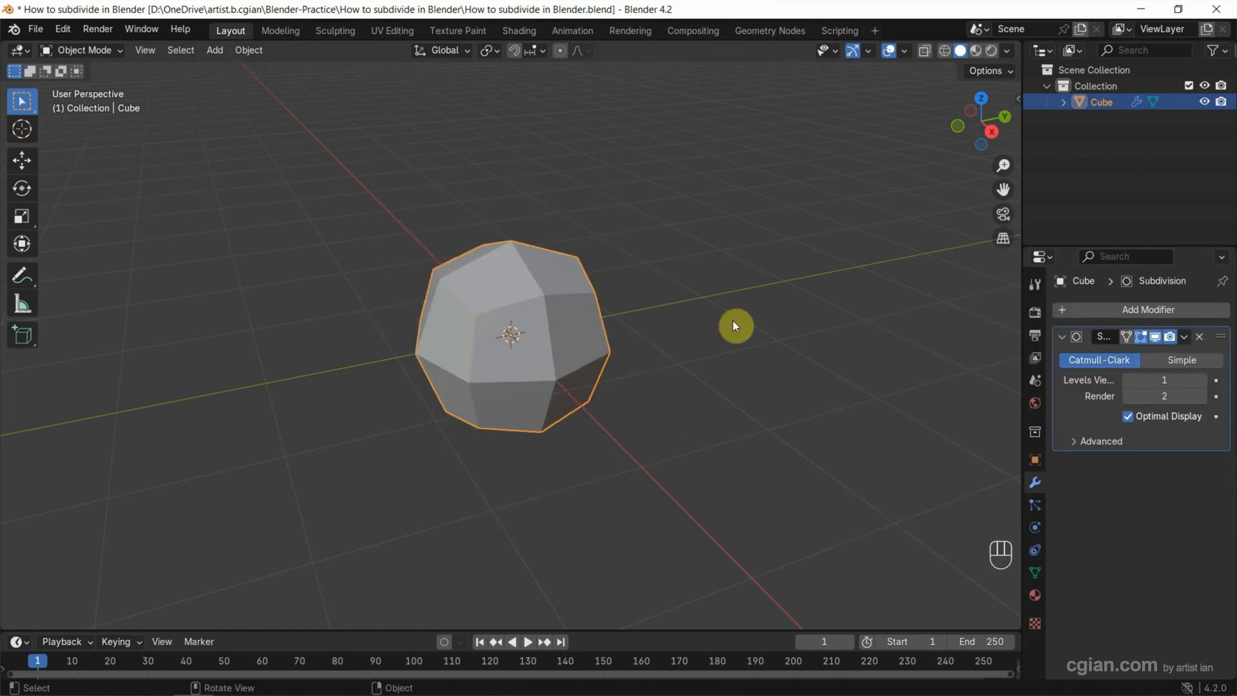
# Step: Set the Subdivision modifier to Simple, turn off Optimal Display, and set Levels Viewport to 3
pyautogui.click(1181, 360)
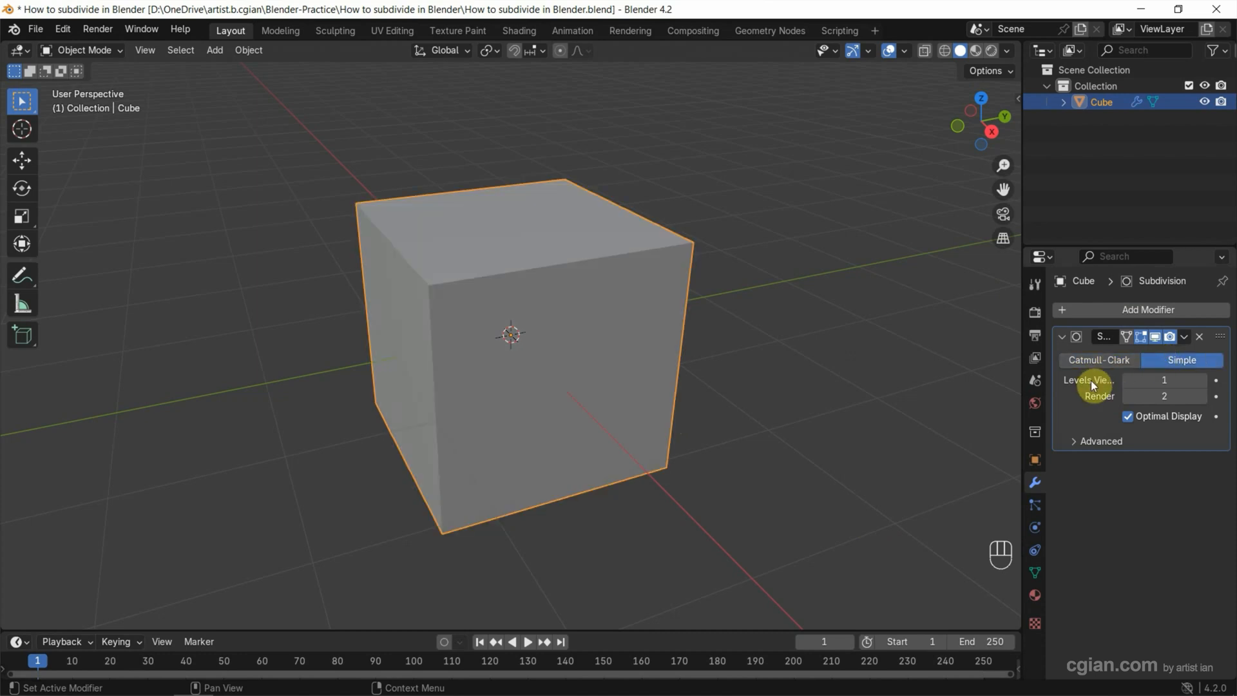
pyautogui.click(1198, 379)
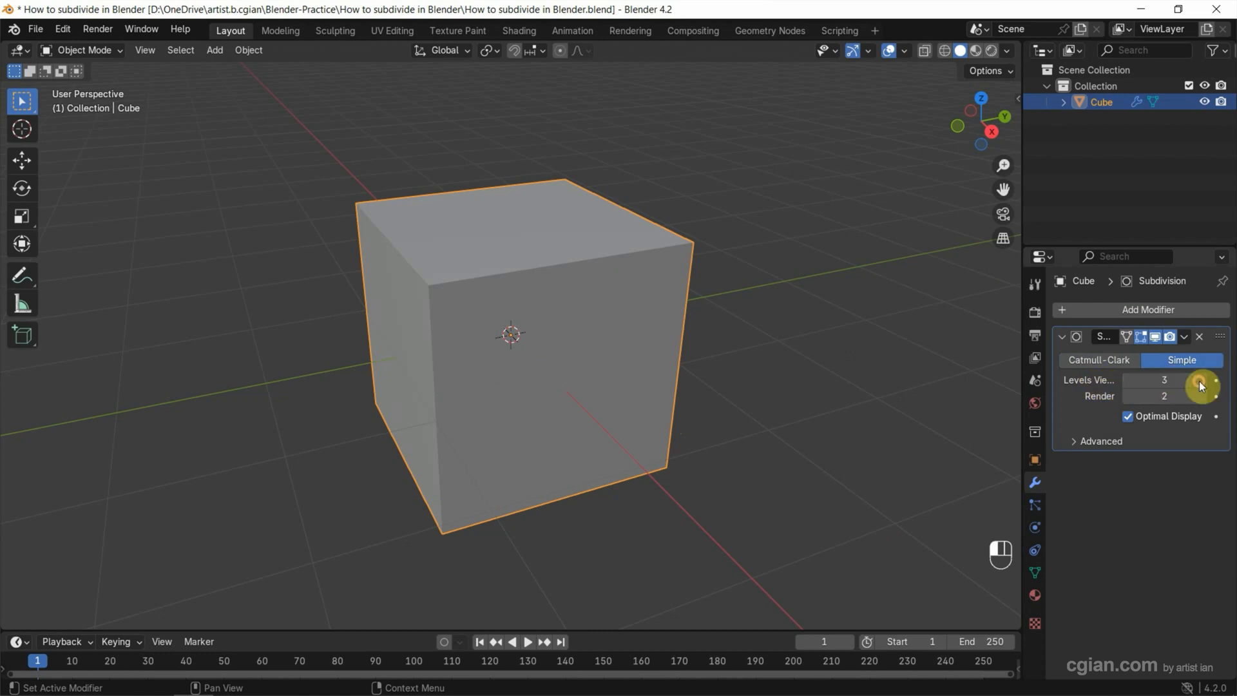
pyautogui.click(1202, 379)
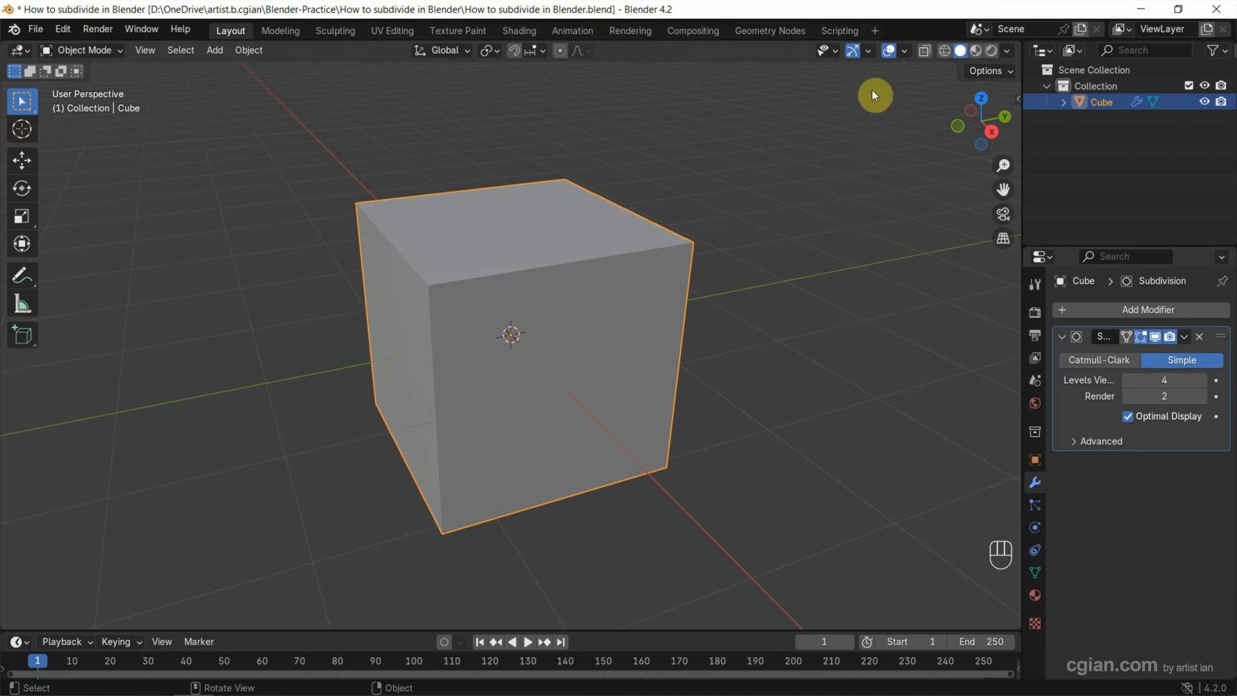
pyautogui.click(904, 50)
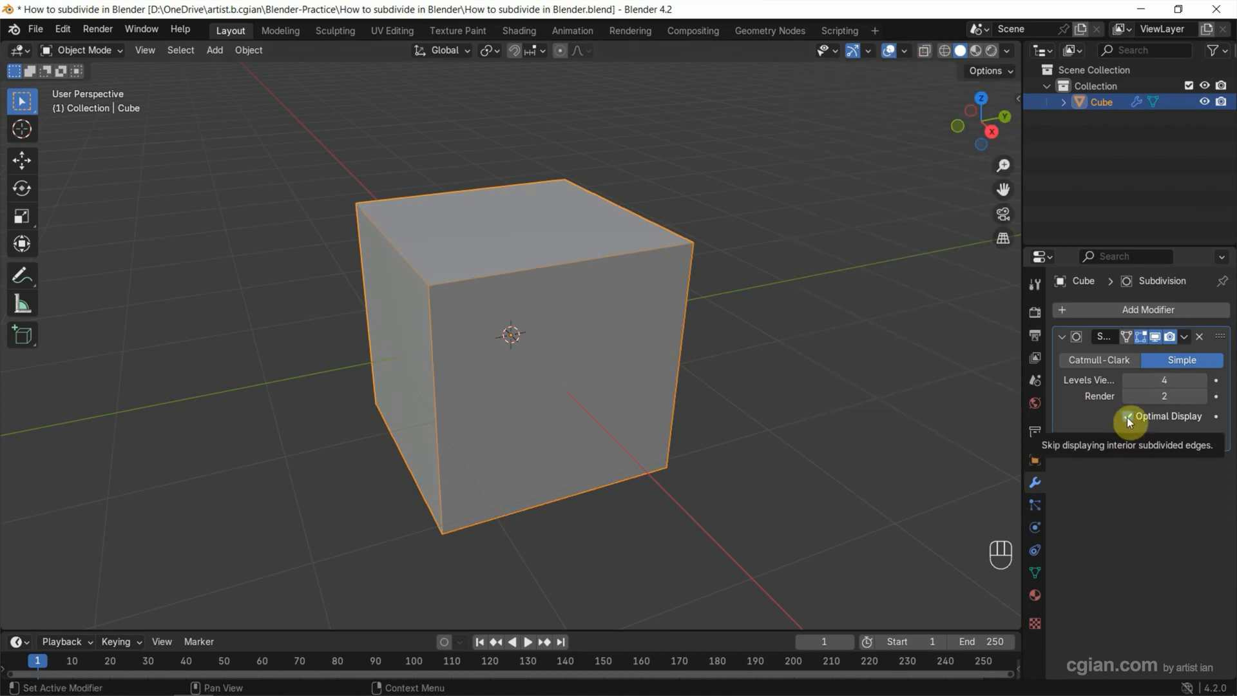
pyautogui.click(1151, 415)
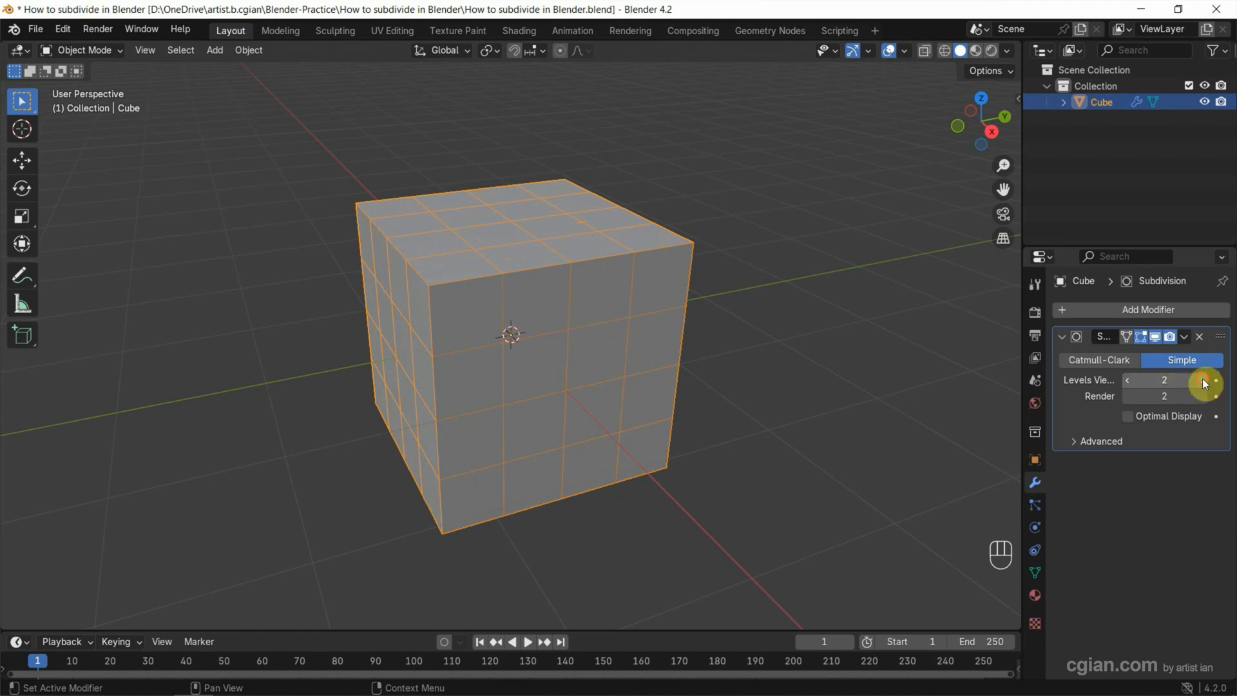
pyautogui.click(1215, 380)
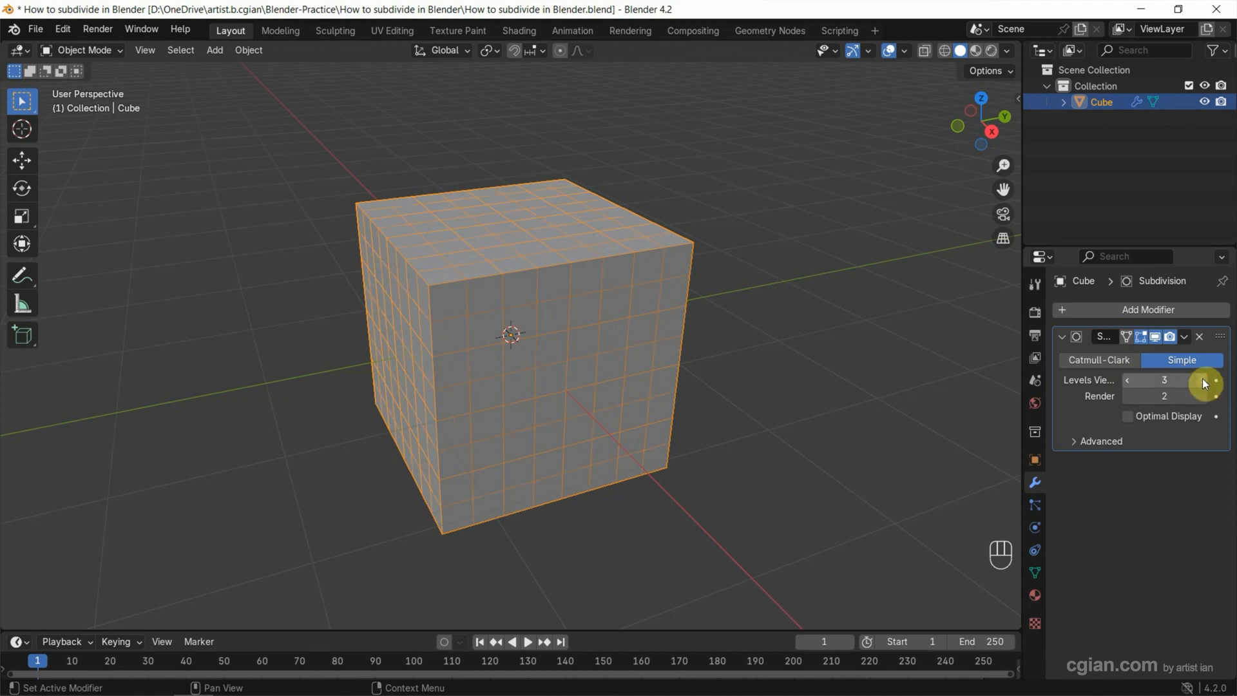
pyautogui.moveTo(946, 351)
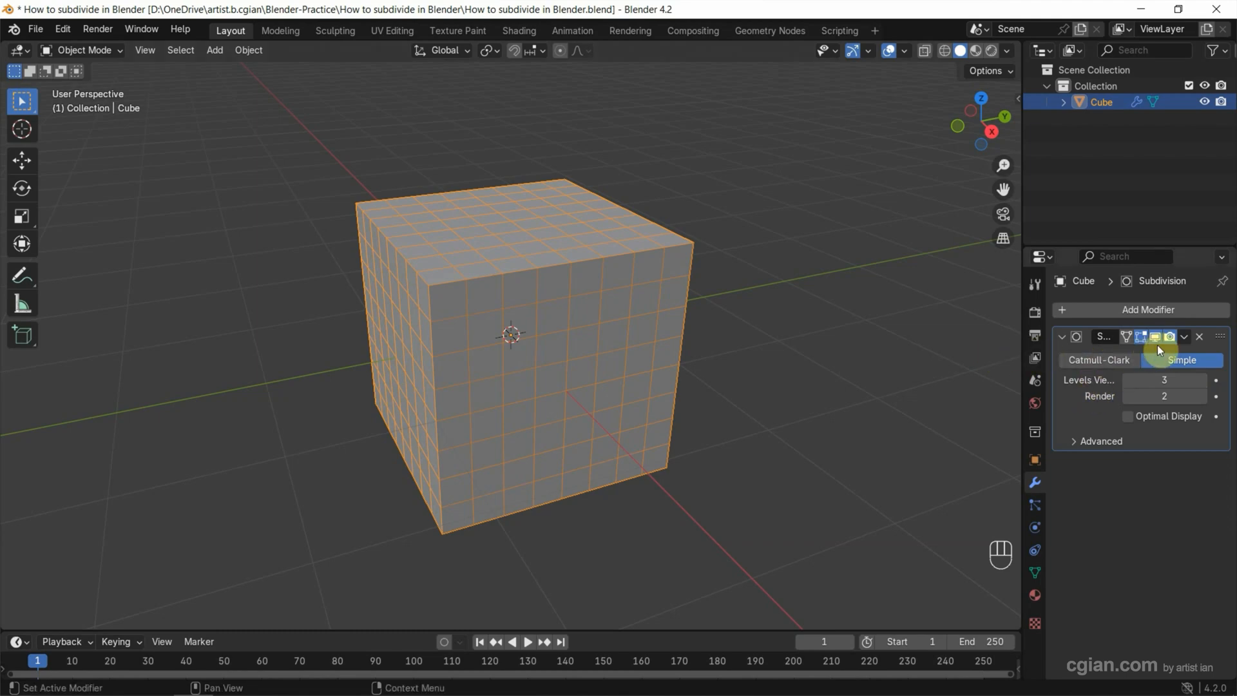
# Step: Apply the Simple Subdivision modifier to the mesh and select the cube for deletion
pyautogui.click(1183, 336)
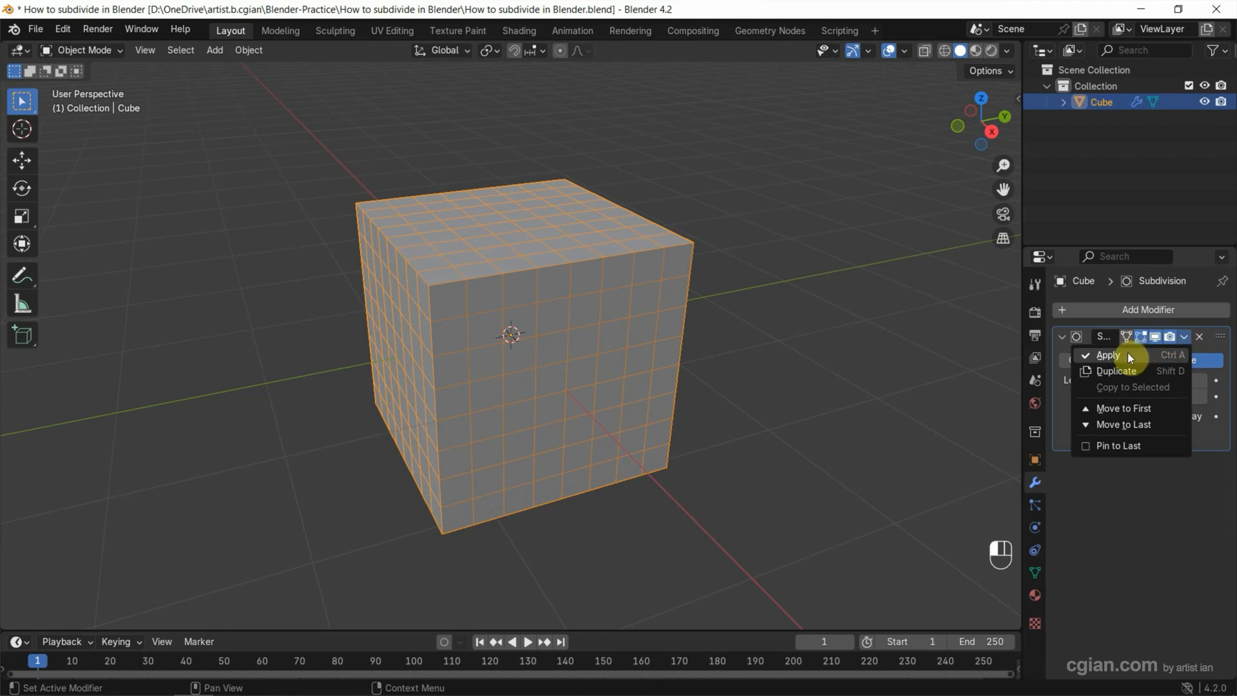
pyautogui.click(1108, 355)
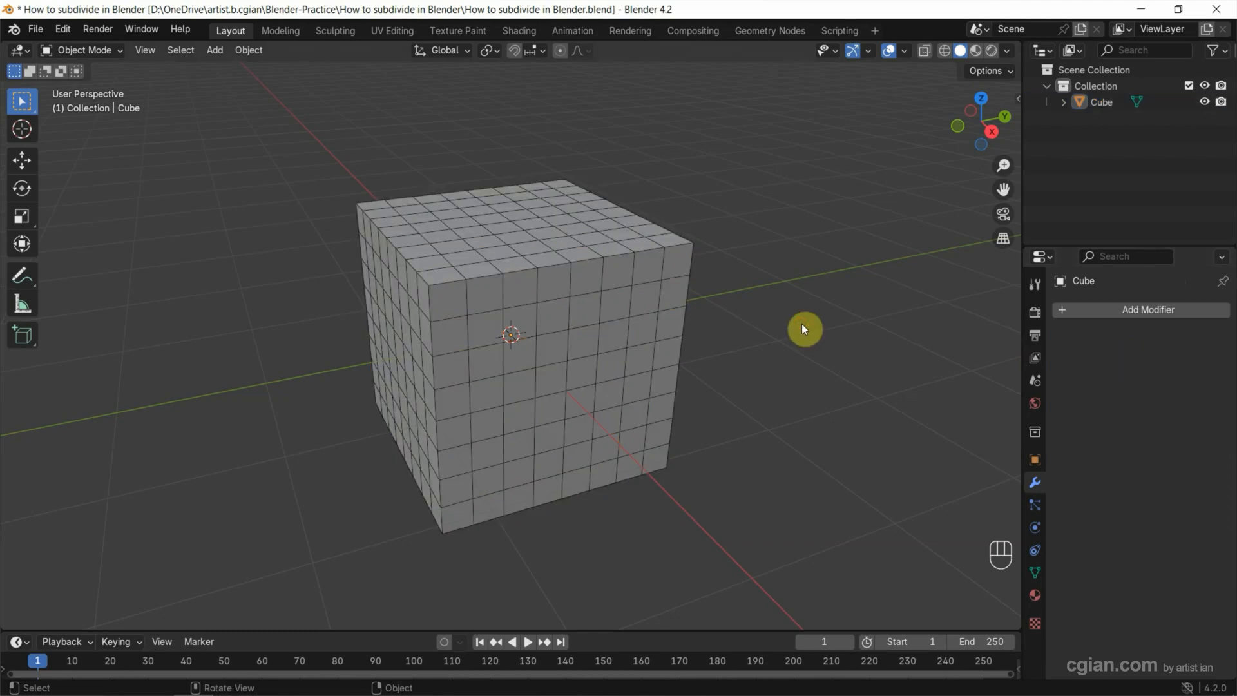
pyautogui.click(631, 339)
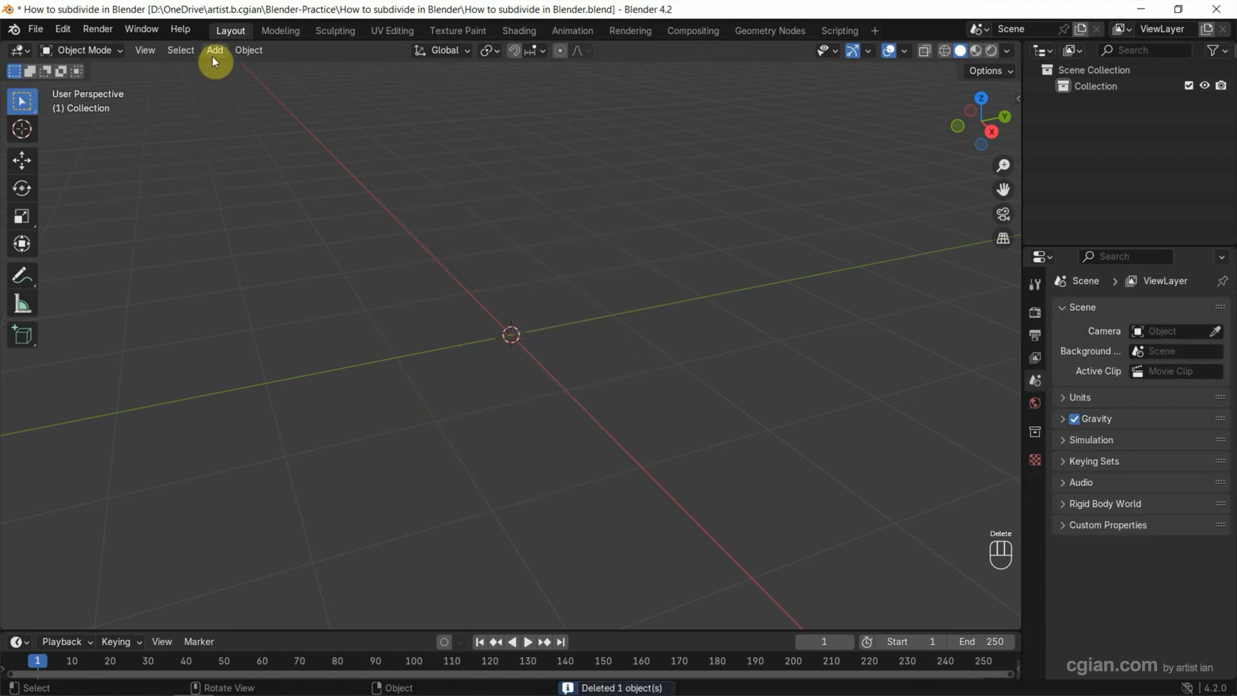
# Step: Add a fresh cube, switch to Edit Mode, and select all of its geometry
pyautogui.click(213, 50)
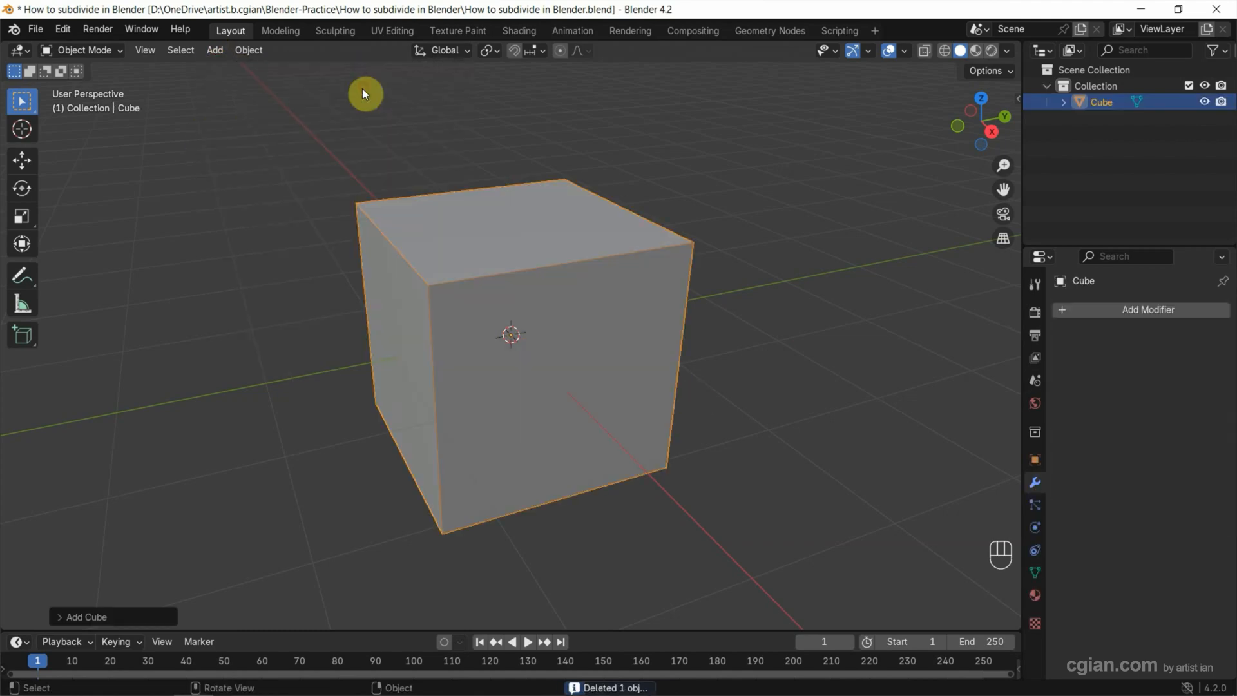
pyautogui.moveTo(320, 215)
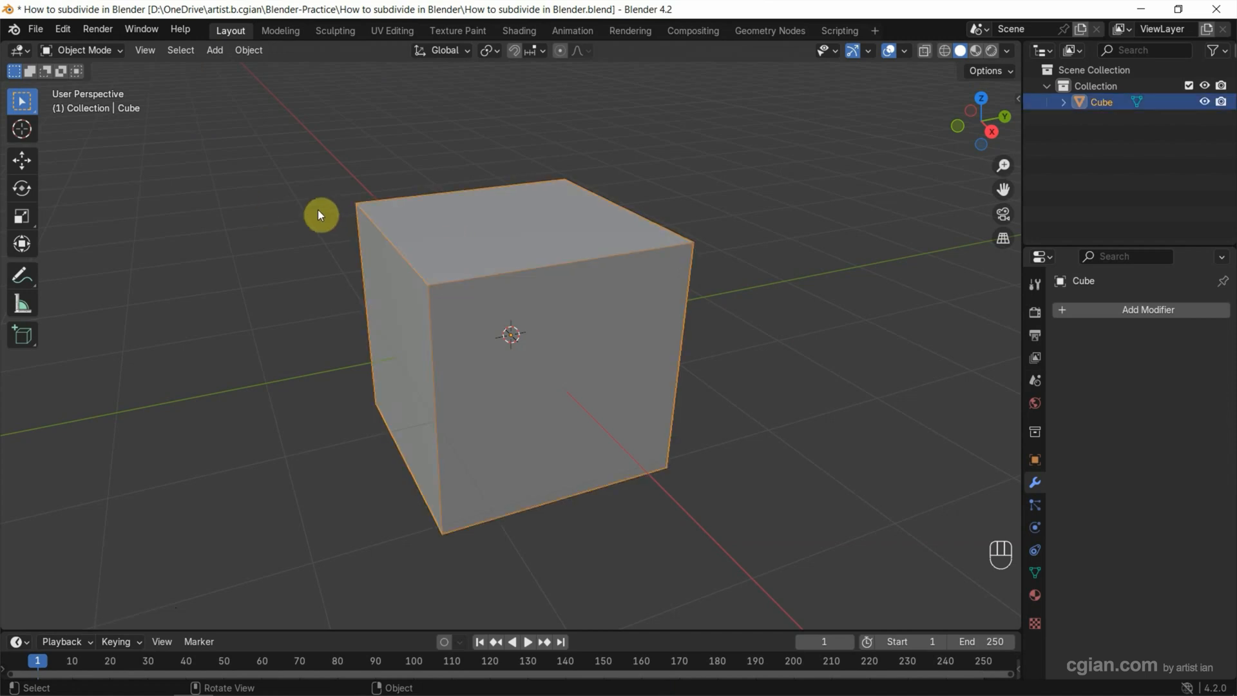
pyautogui.click(81, 50)
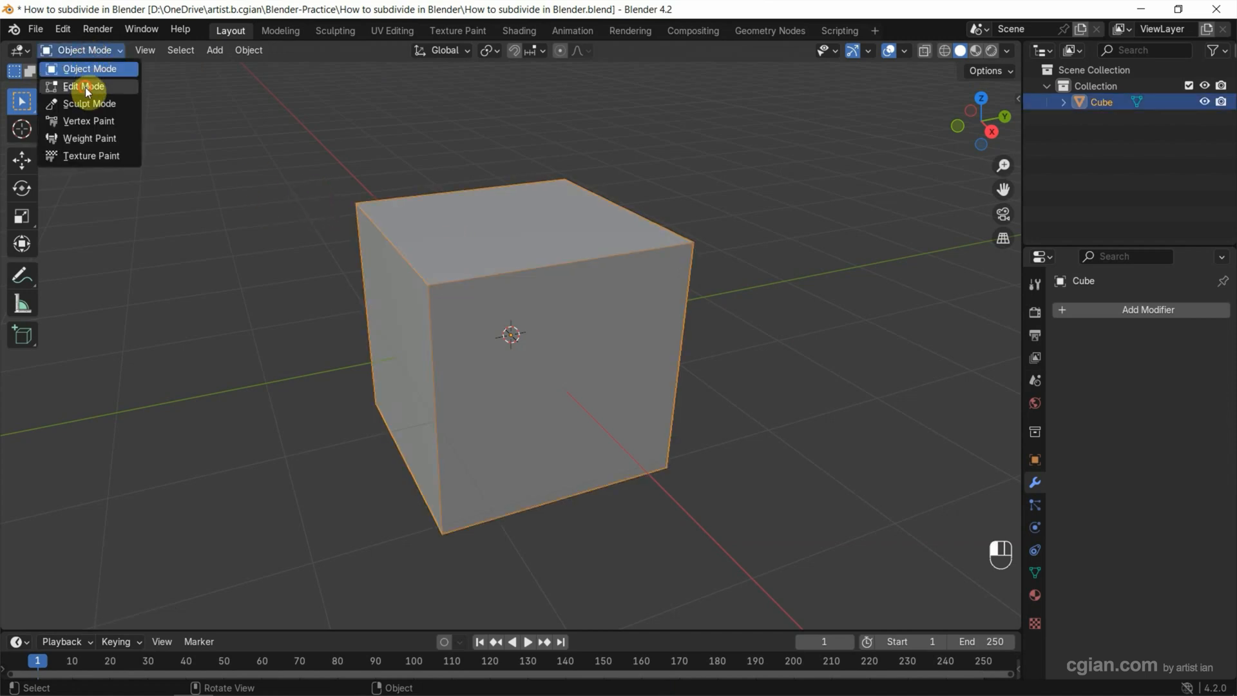
pyautogui.click(83, 86)
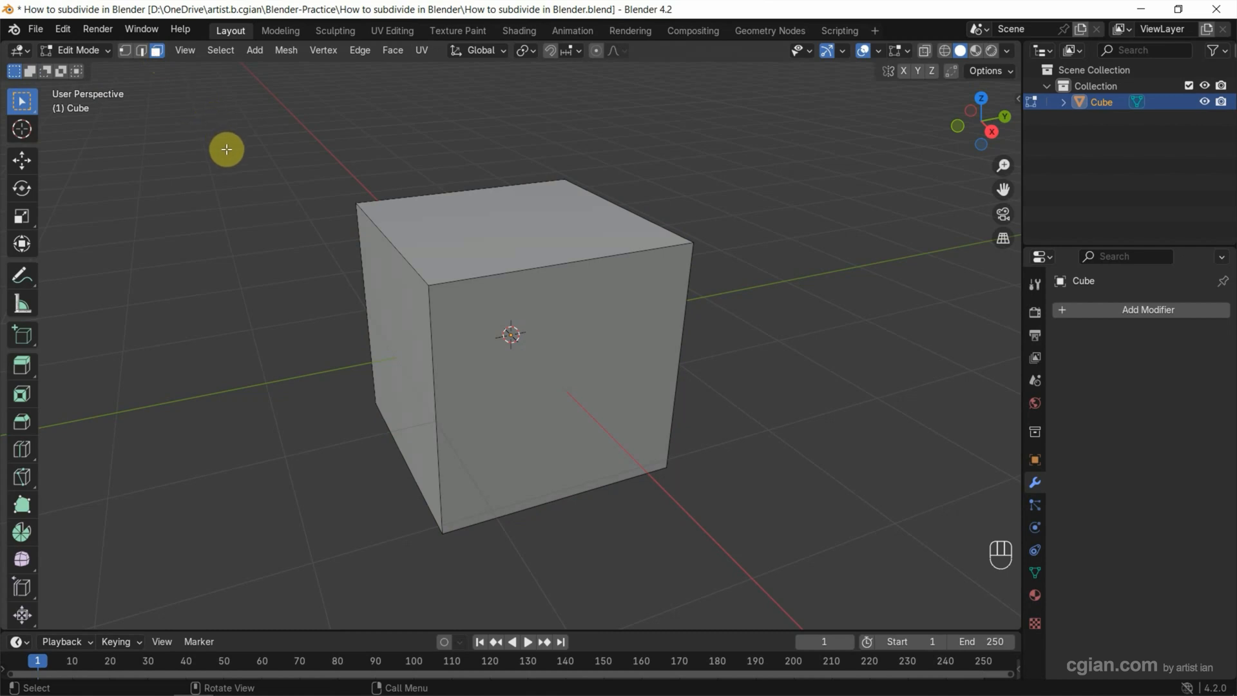
pyautogui.press('a')
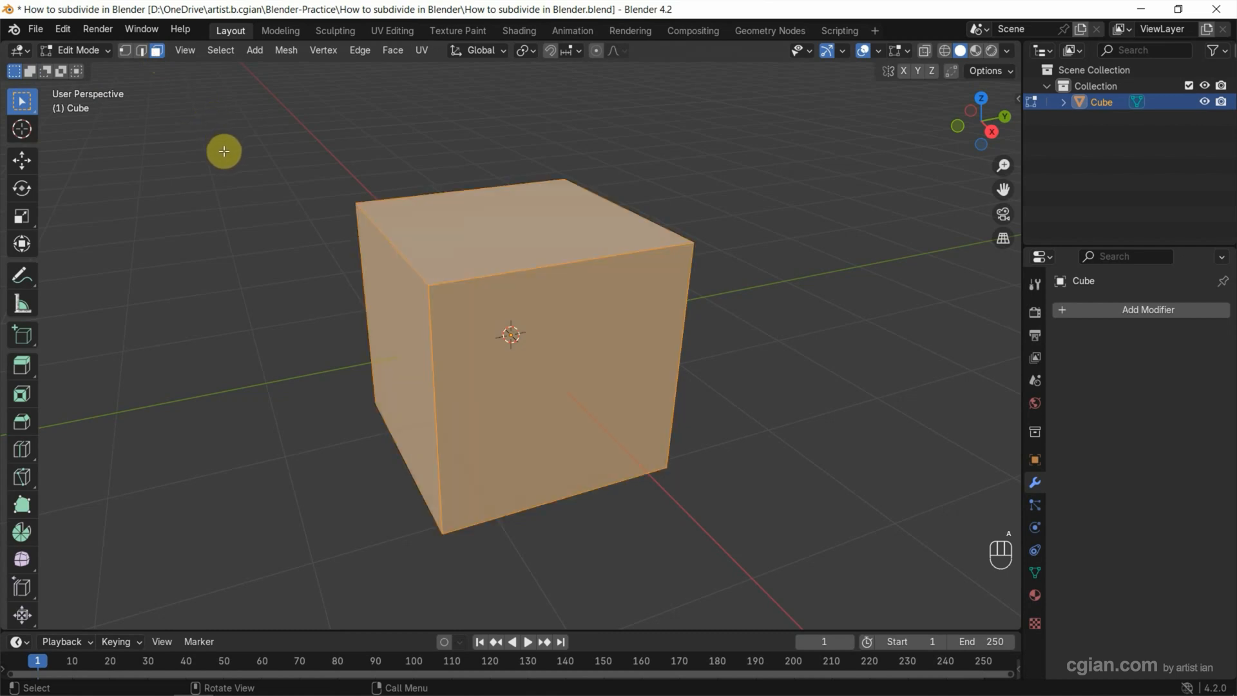
pyautogui.rightClick(511, 334)
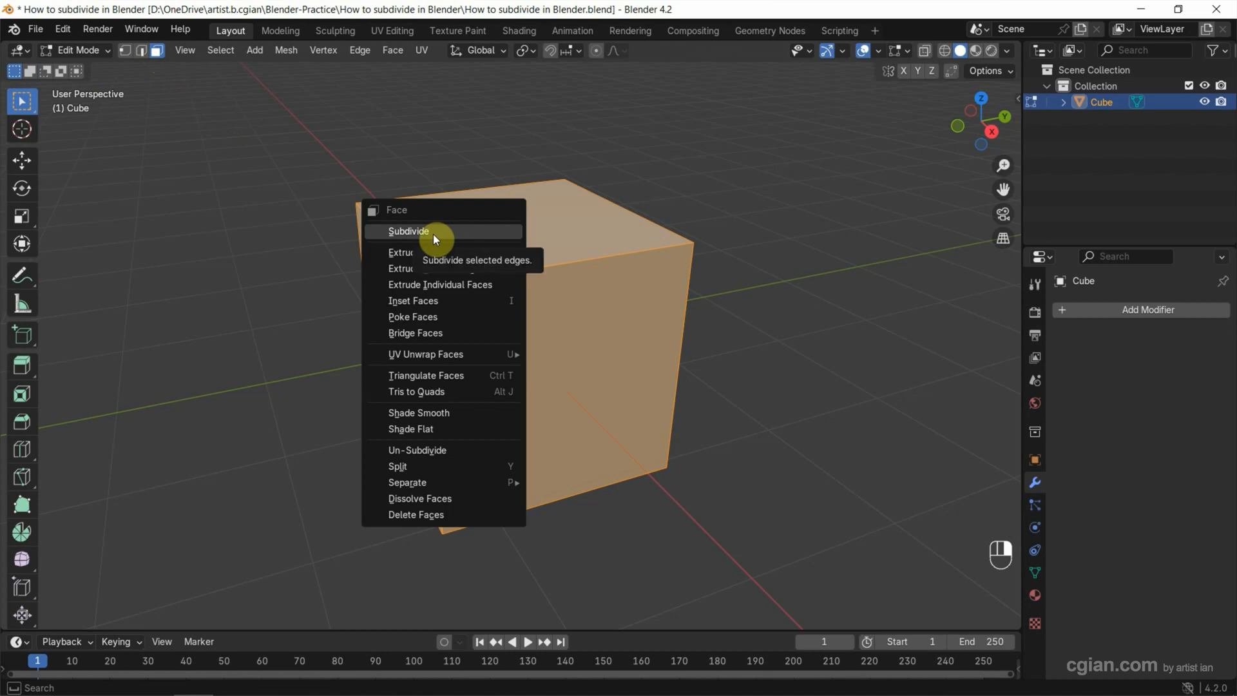
# Step: Subdivide all faces with Number of Cuts raised to 7, then deselect everything
pyautogui.click(408, 231)
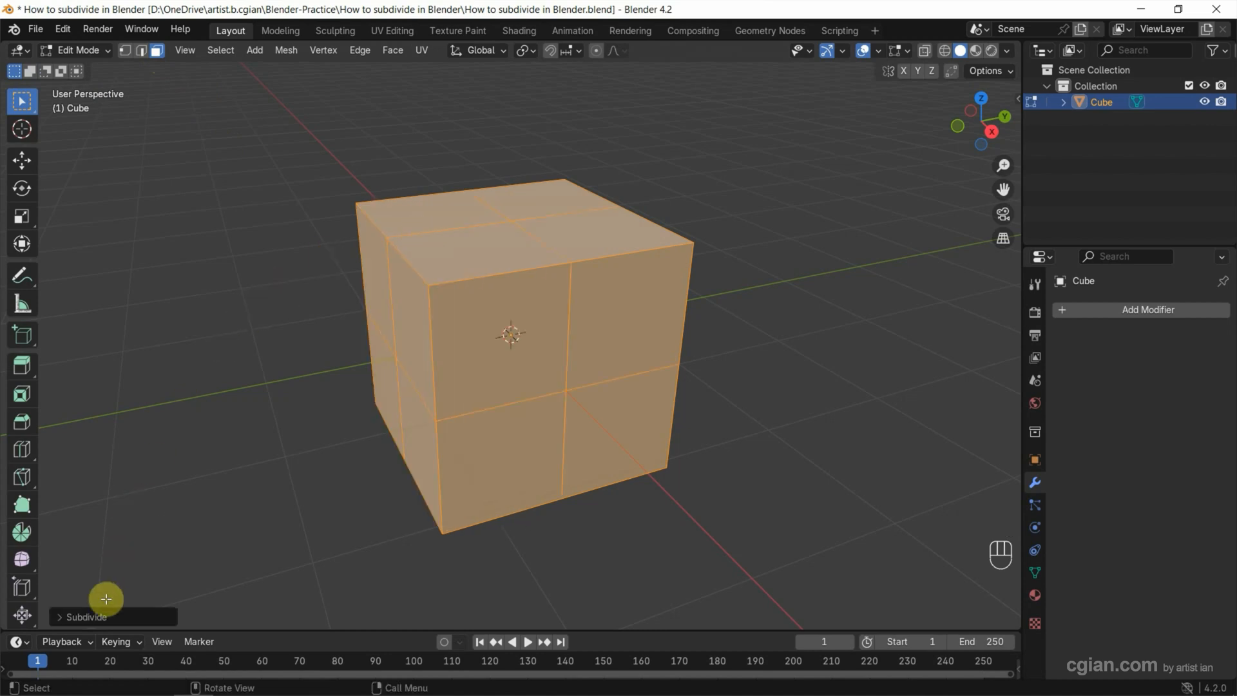
pyautogui.click(84, 616)
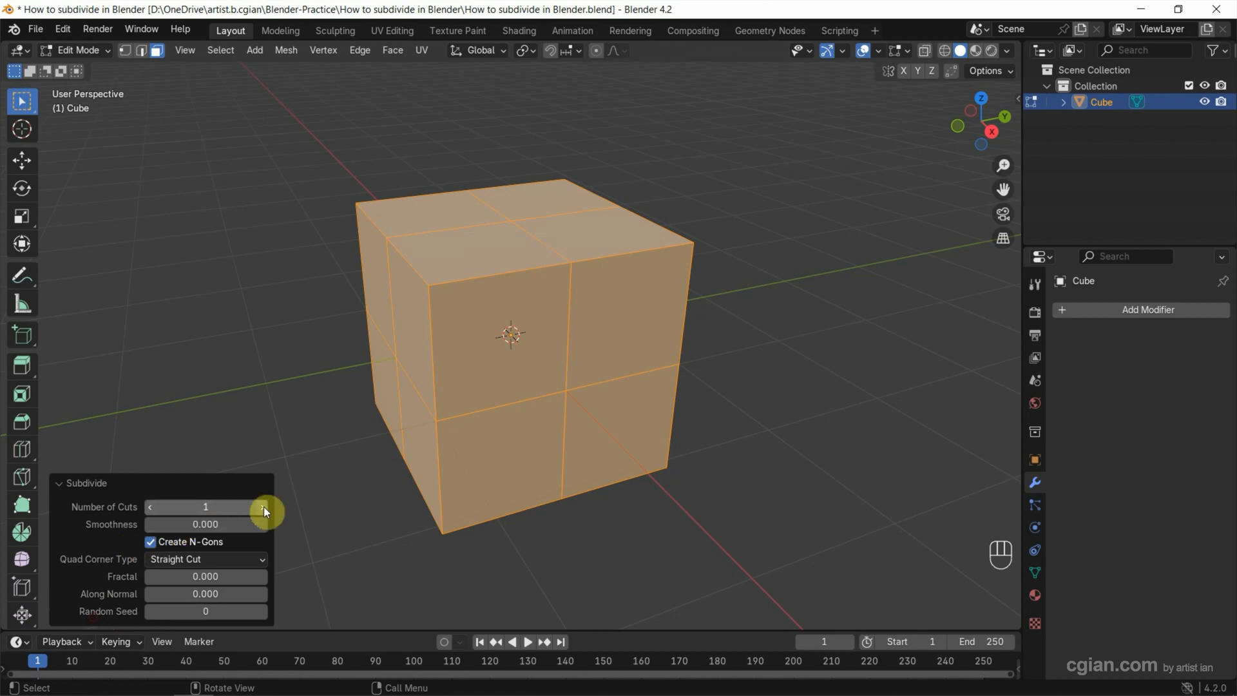
pyautogui.click(263, 506)
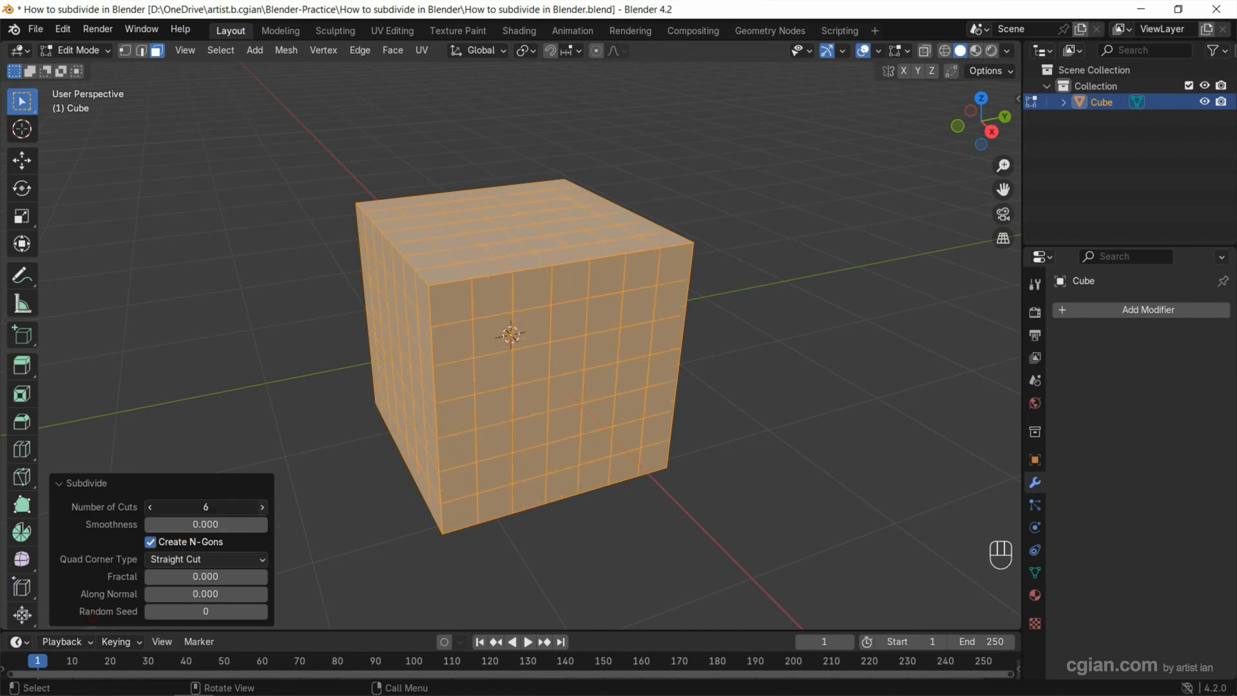
pyautogui.click(262, 507)
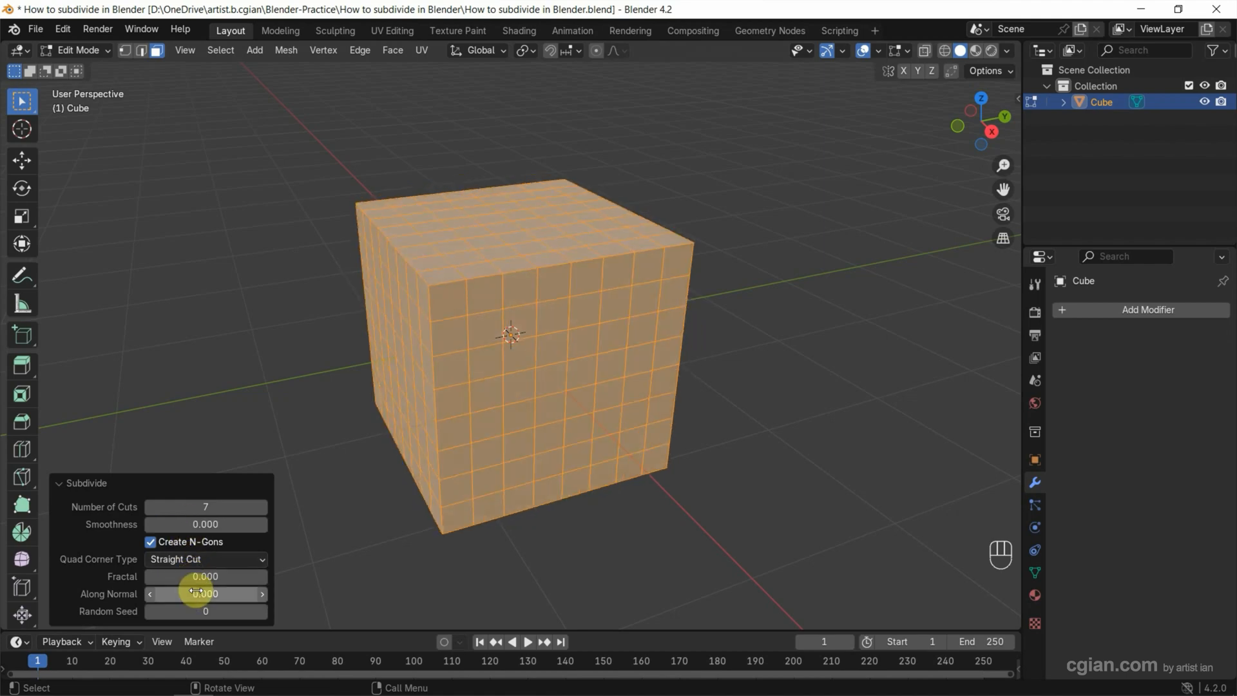
pyautogui.click(294, 429)
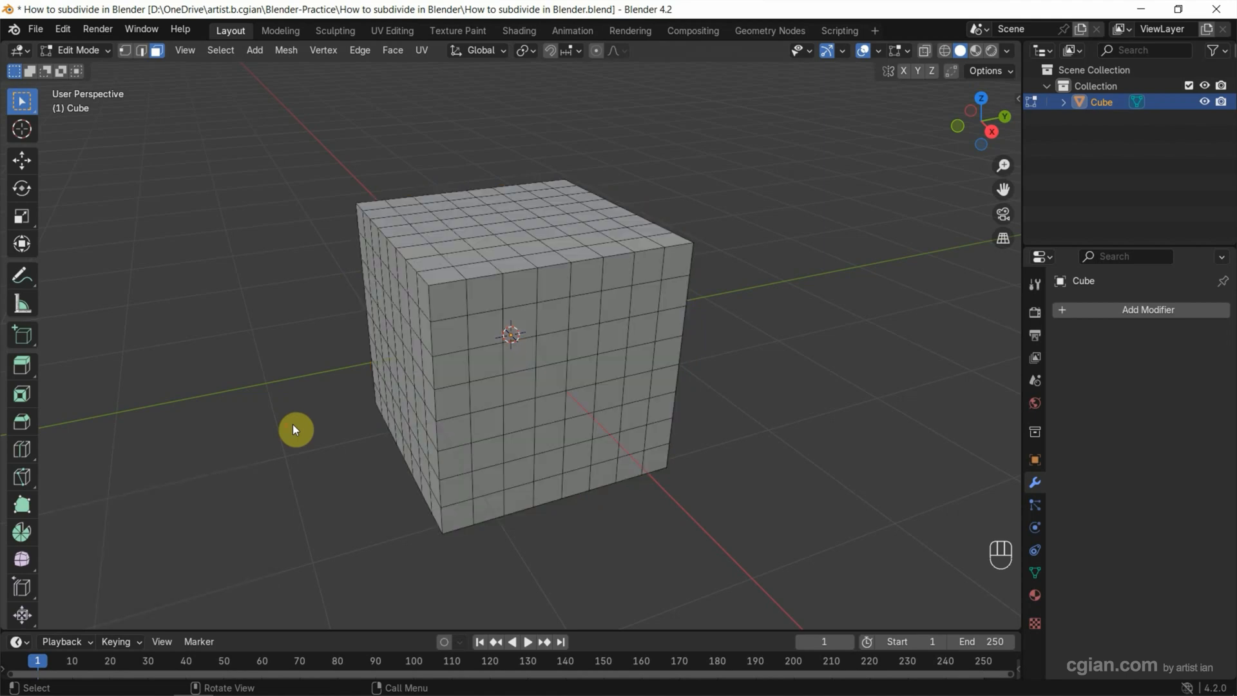
# Step: Undo back to the plain cube and select only its front face
pyautogui.press('ctrl+z')
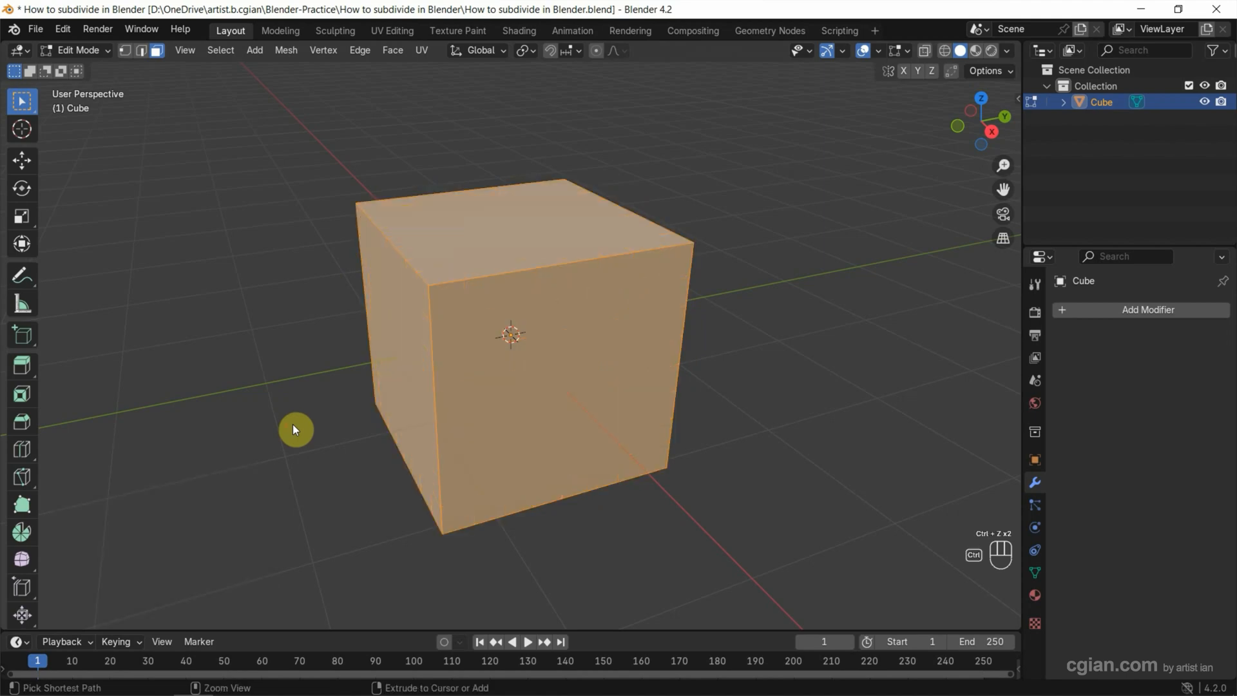
pyautogui.click(611, 334)
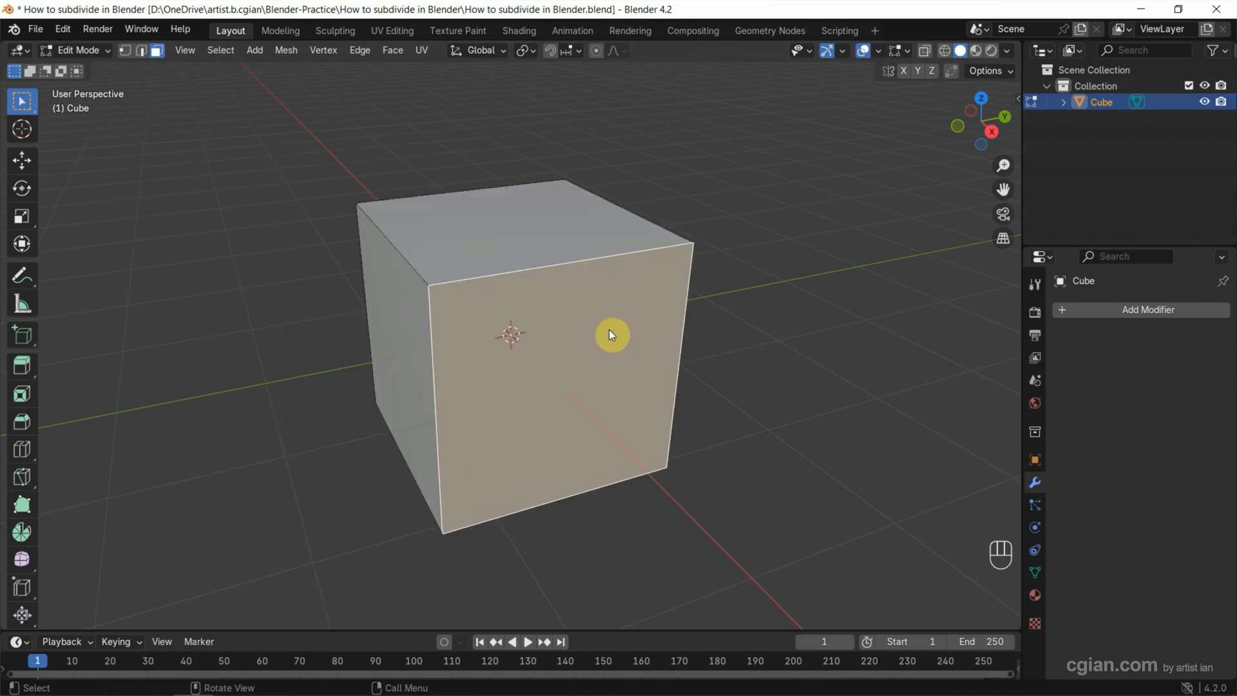
pyautogui.rightClick(612, 334)
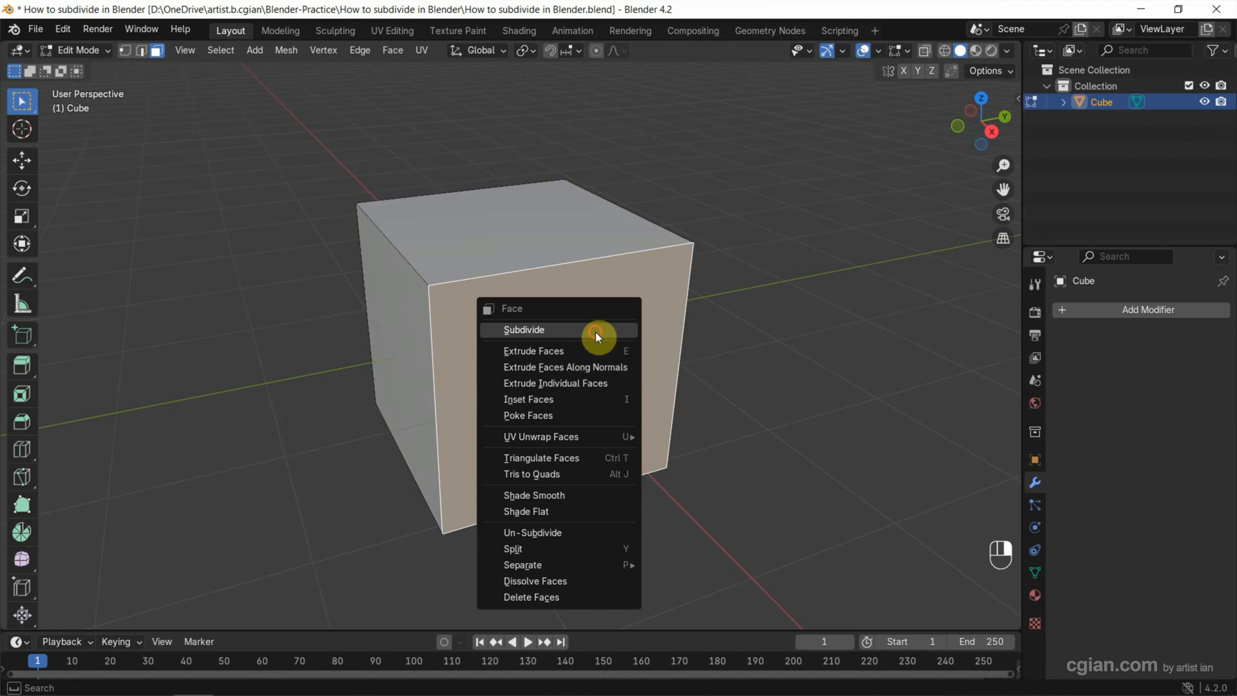